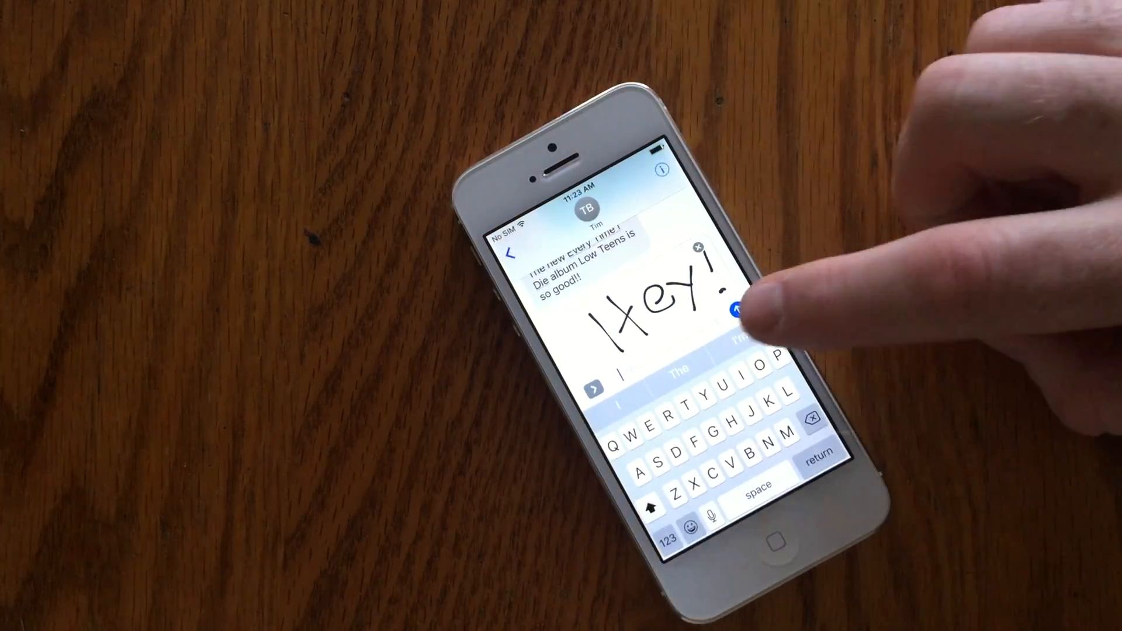
Send the handwritten 'Hey!' message to Tim
{"action": "left_click", "coordinate": [728, 311]}
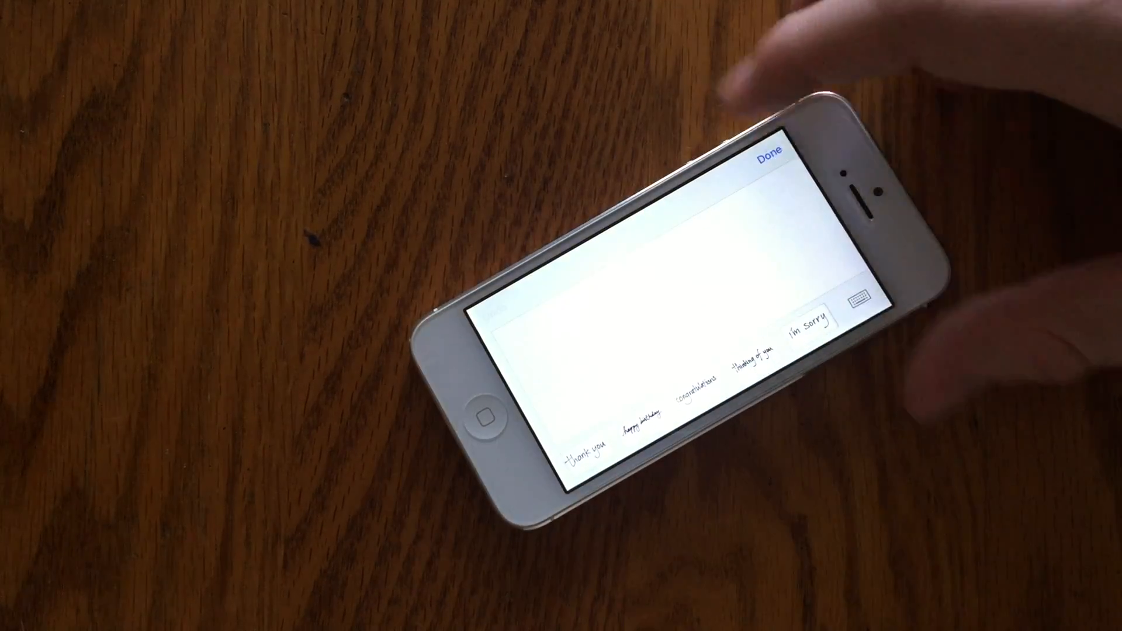
Send the preset handwritten 'thinking of you' phrase to Tim
{"action": "left_click", "coordinate": [748, 365]}
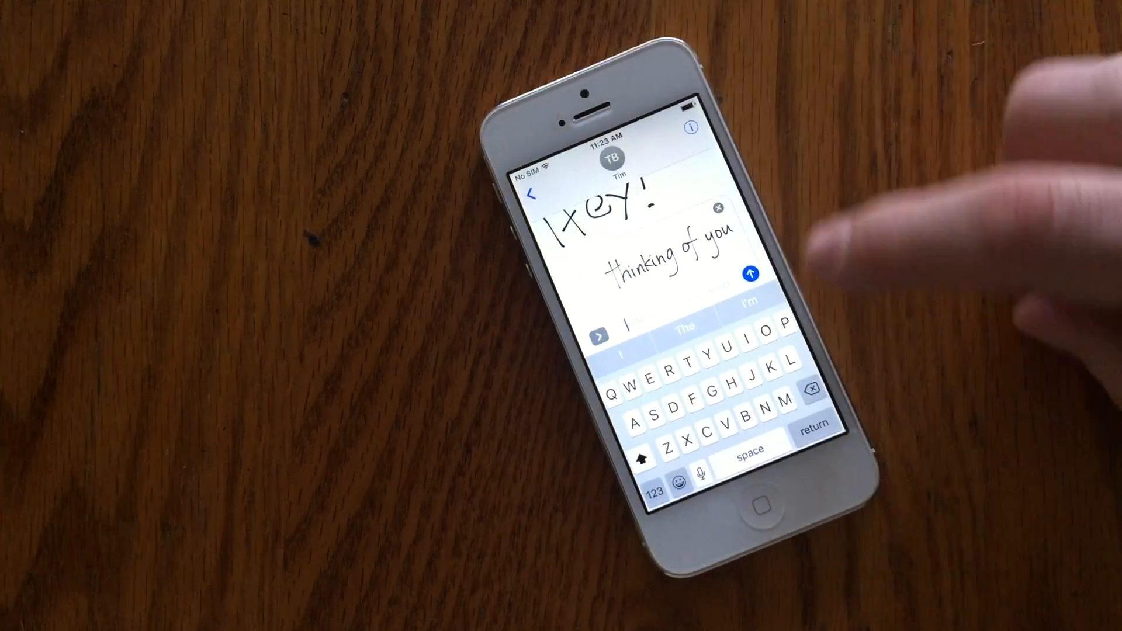
{"action": "left_click", "coordinate": [750, 273]}
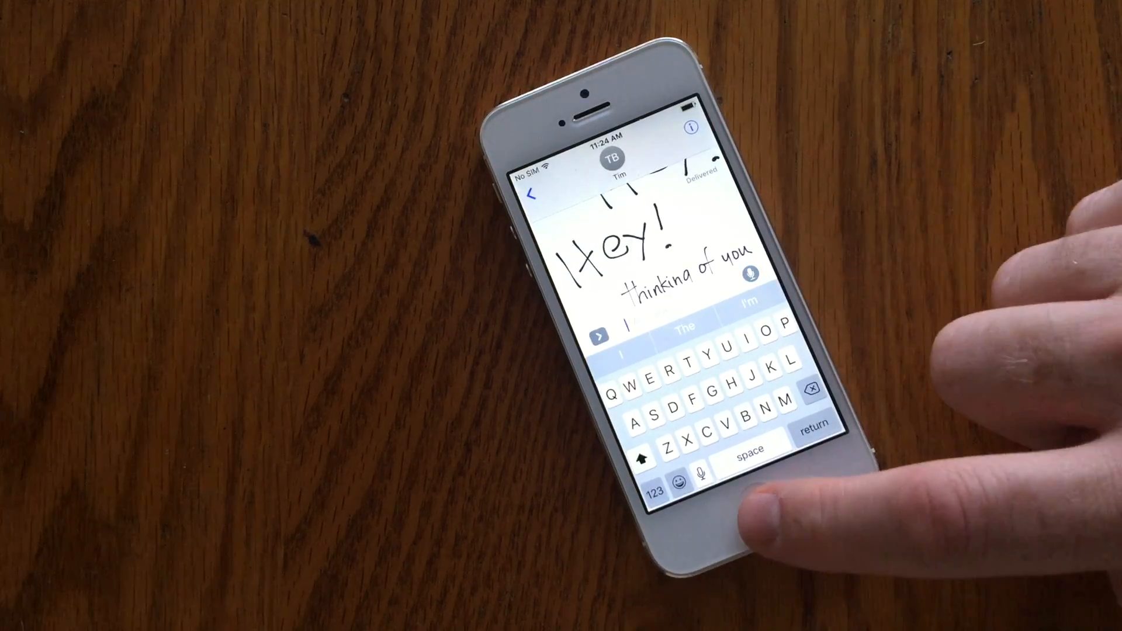
Return to the home screen and open the incoming handwritten message notification
{"action": "left_click", "coordinate": [765, 503]}
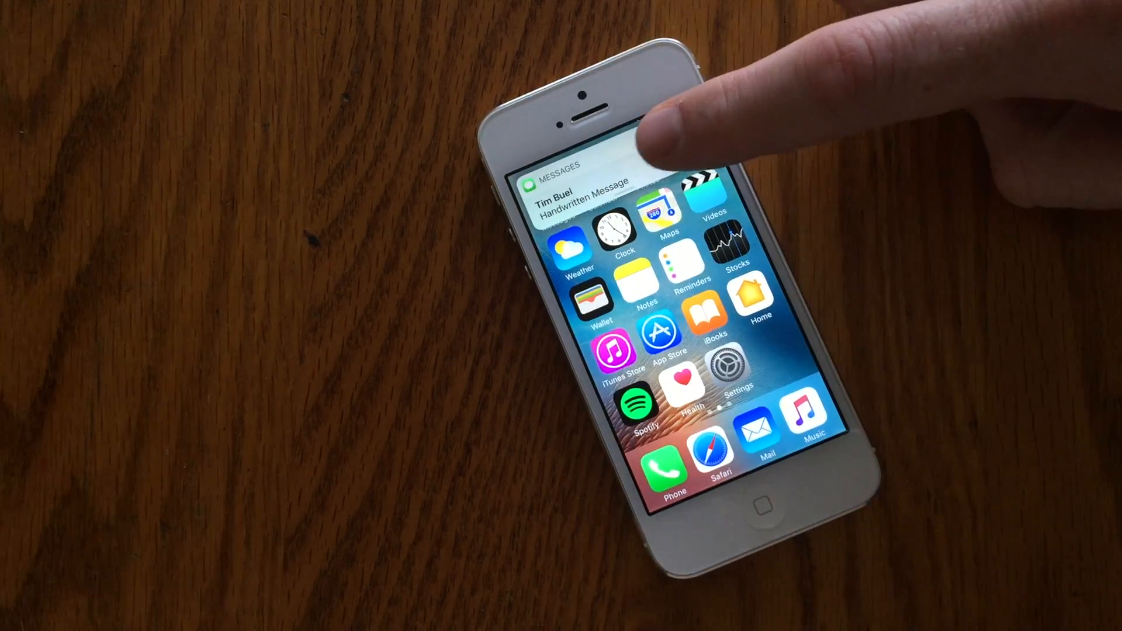
{"action": "left_click", "coordinate": [630, 179]}
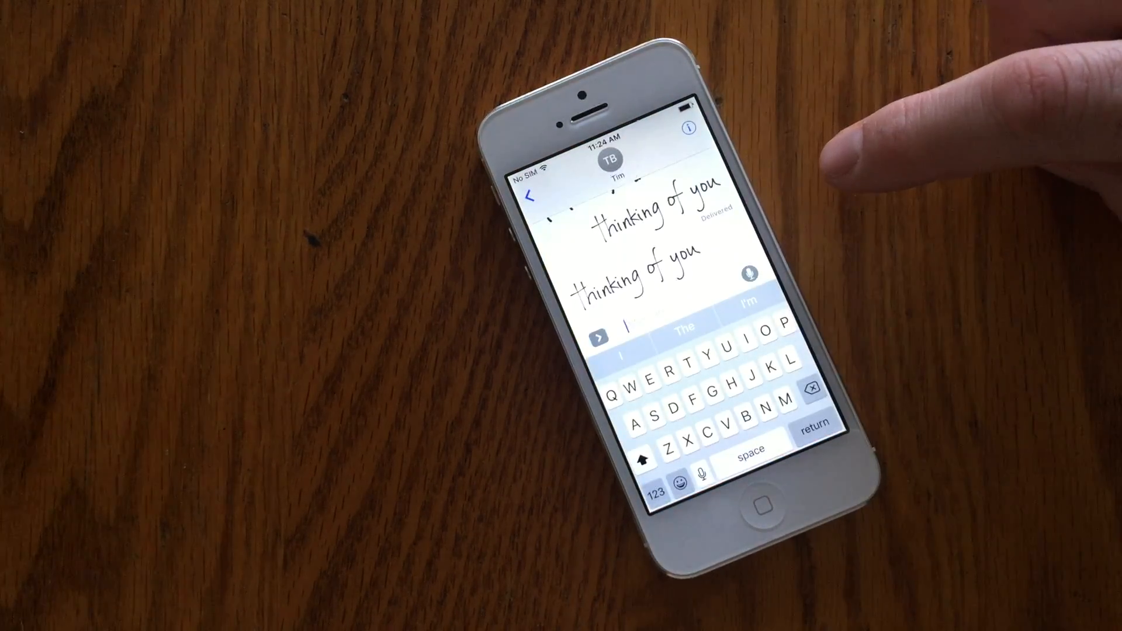